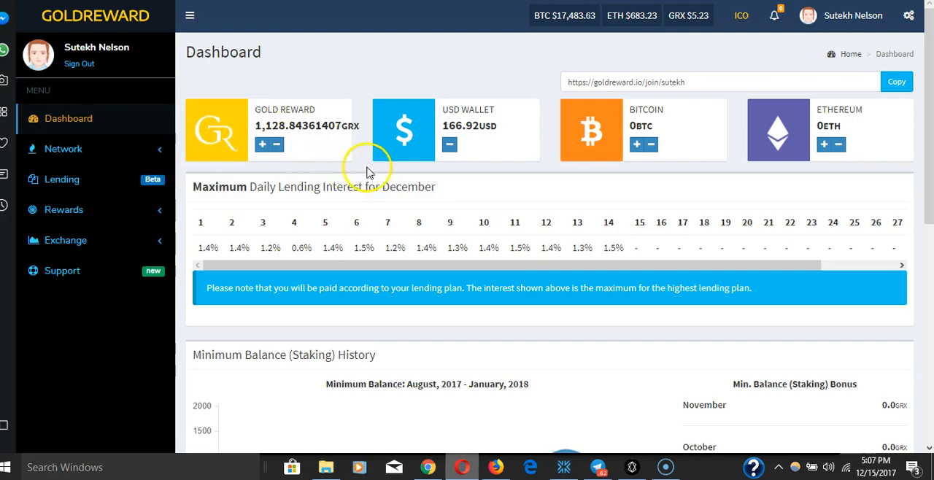
mouse_move(365, 60)
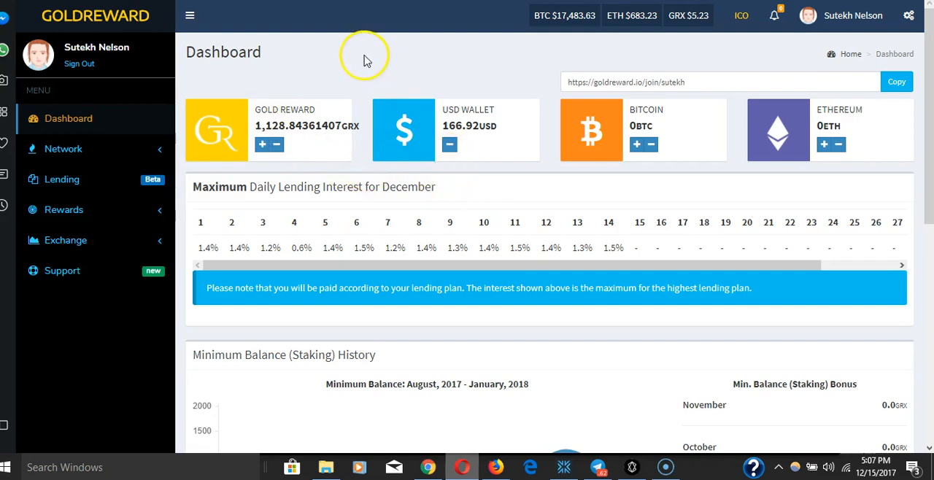
mouse_move(373, 56)
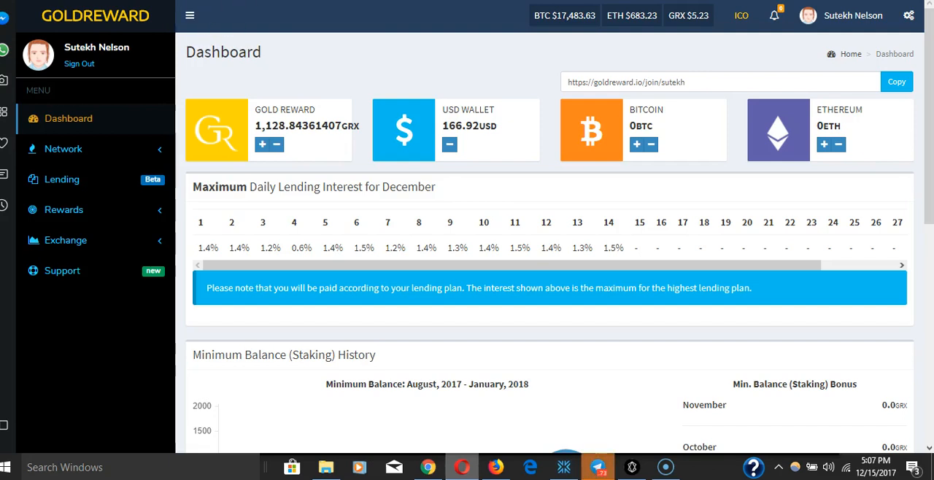
mouse_move(495, 89)
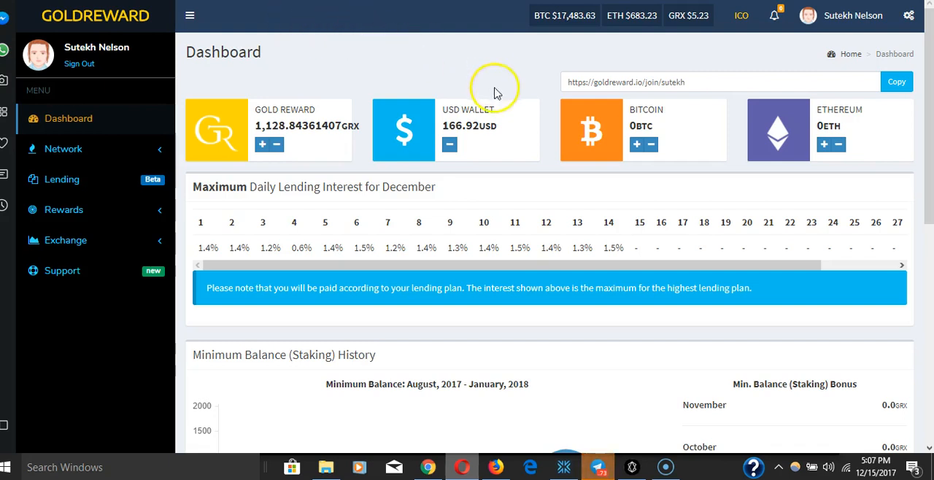
mouse_move(562, 145)
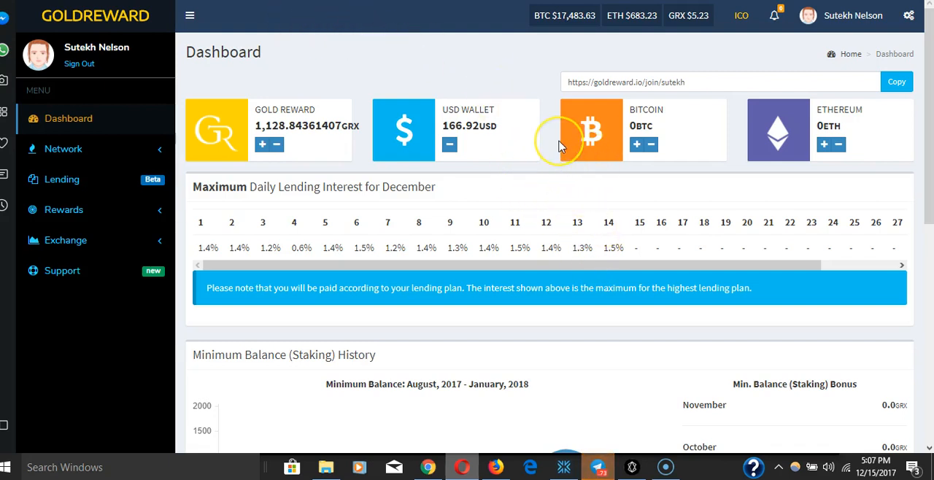
mouse_move(400, 73)
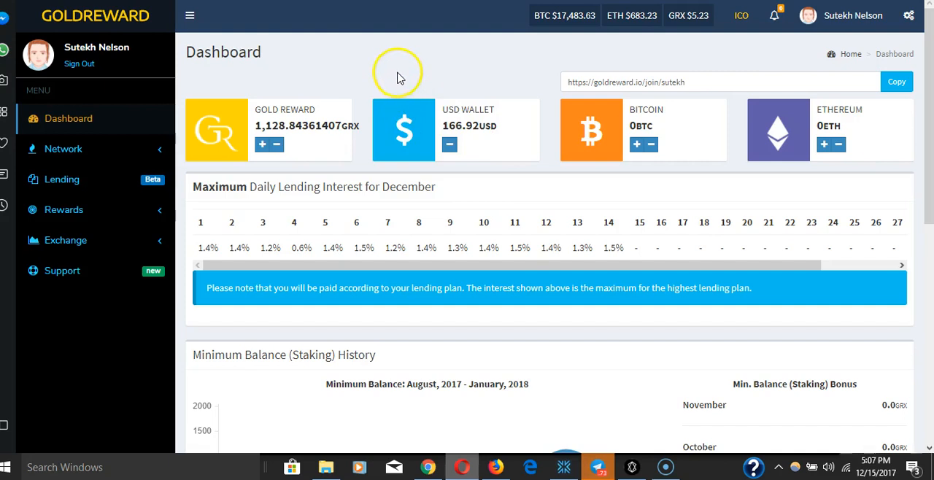
mouse_move(419, 67)
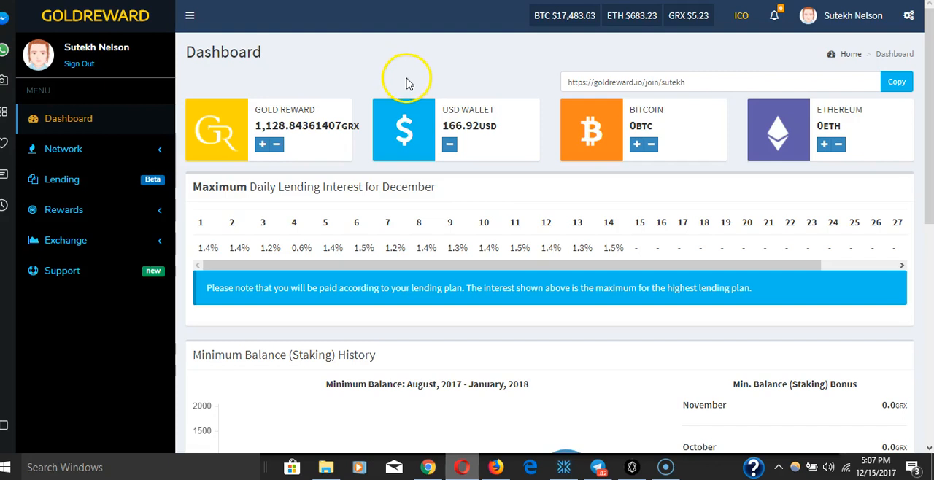
mouse_move(357, 106)
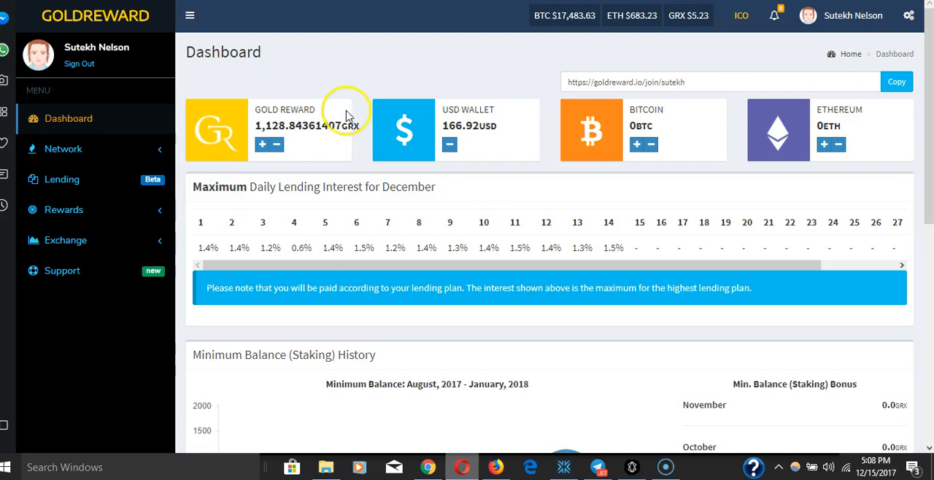
mouse_move(327, 218)
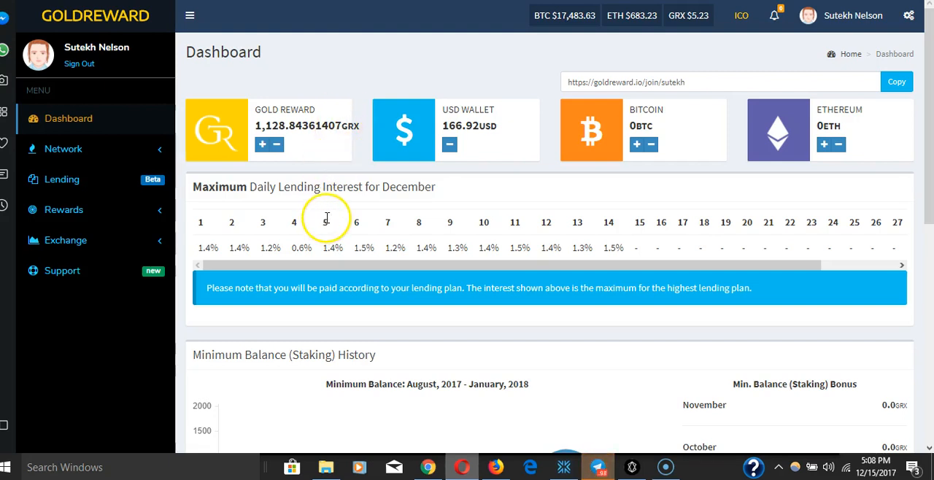
mouse_move(332, 60)
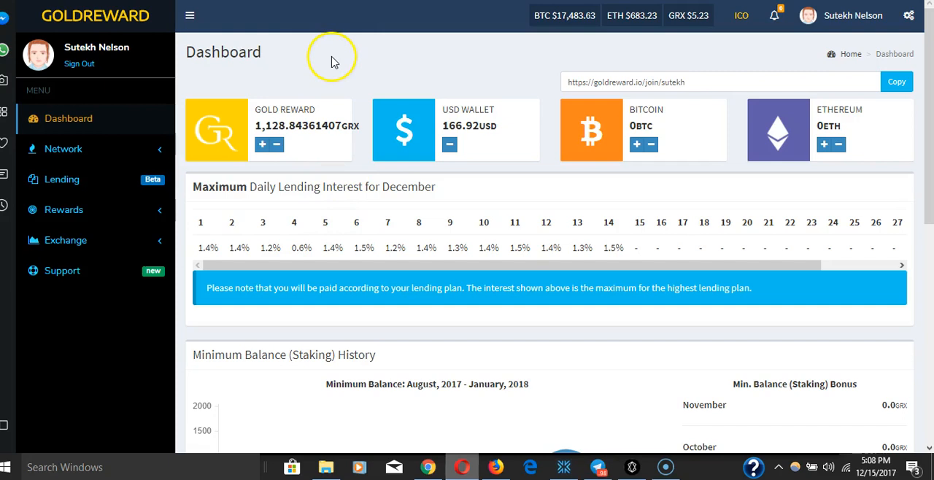
mouse_move(345, 53)
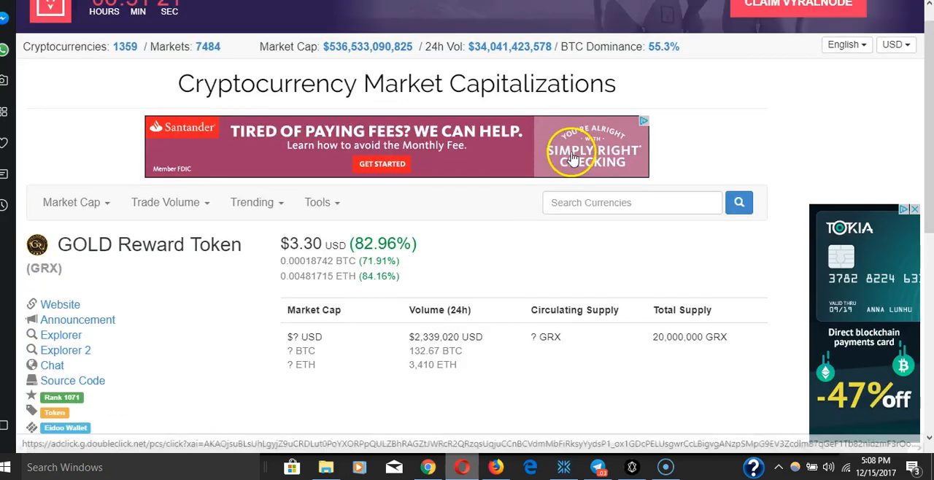
Step: Scroll CoinMarketCap's GRX page to exchange markets ($3.09–$3.50), then return to Gold Reward
scroll("down", 3)
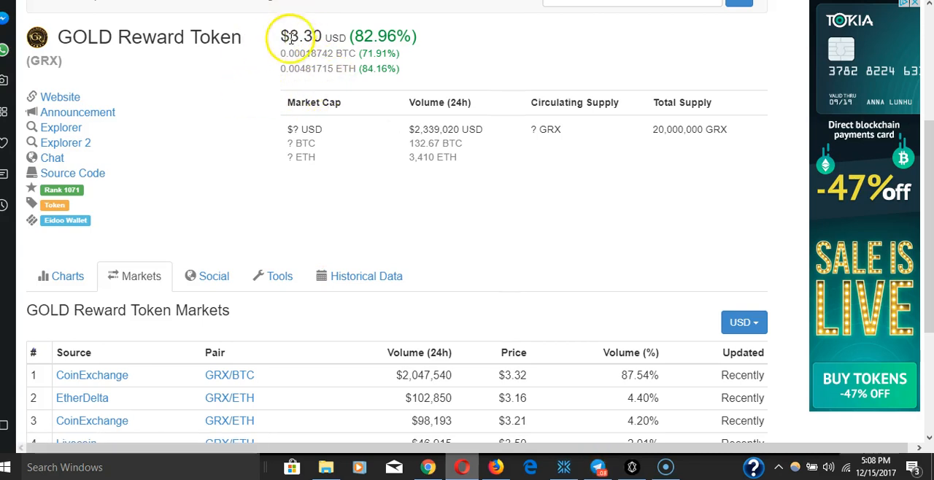
scroll("down", 3)
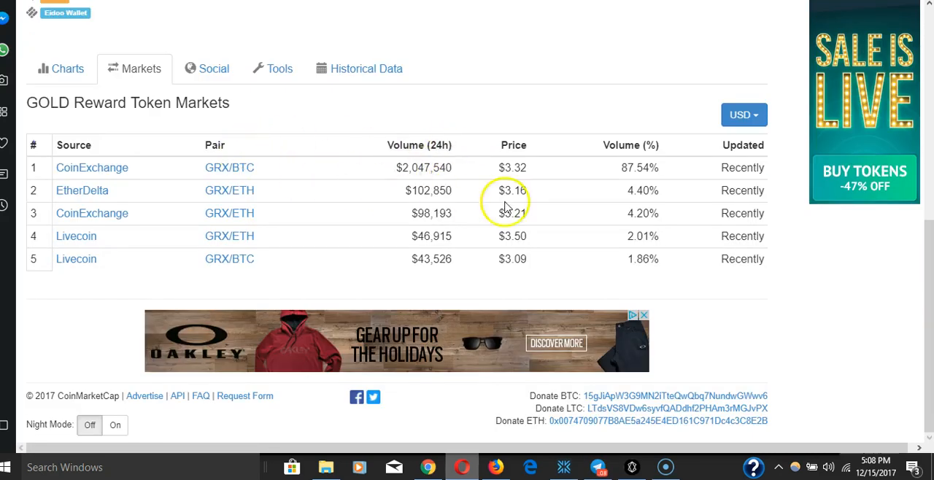
mouse_move(139, 99)
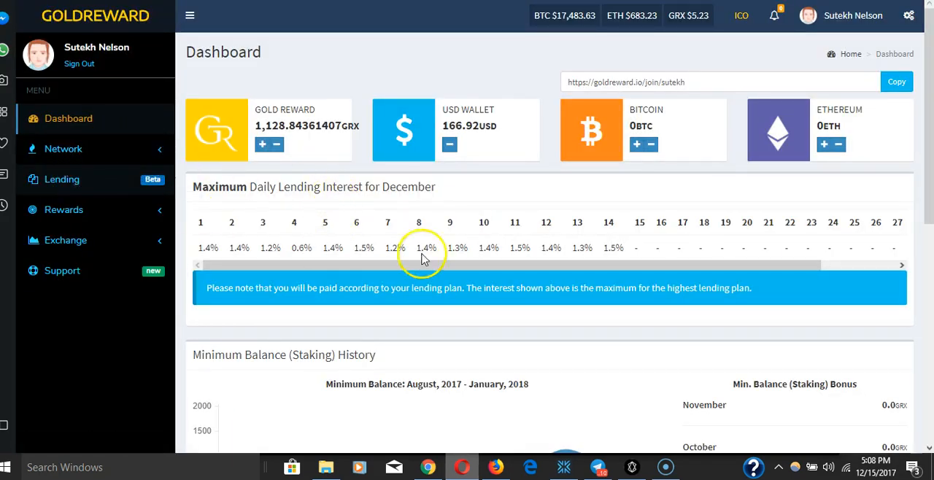
left_click(61, 180)
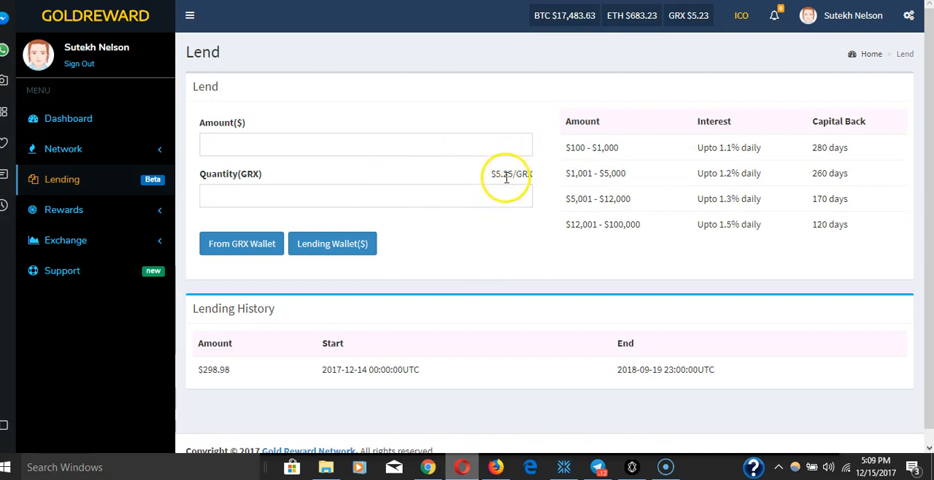
mouse_move(513, 184)
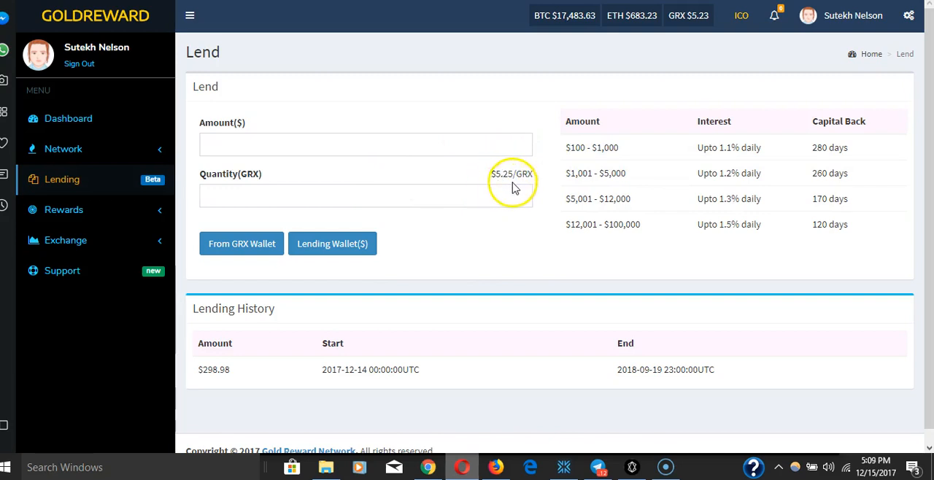
mouse_move(452, 167)
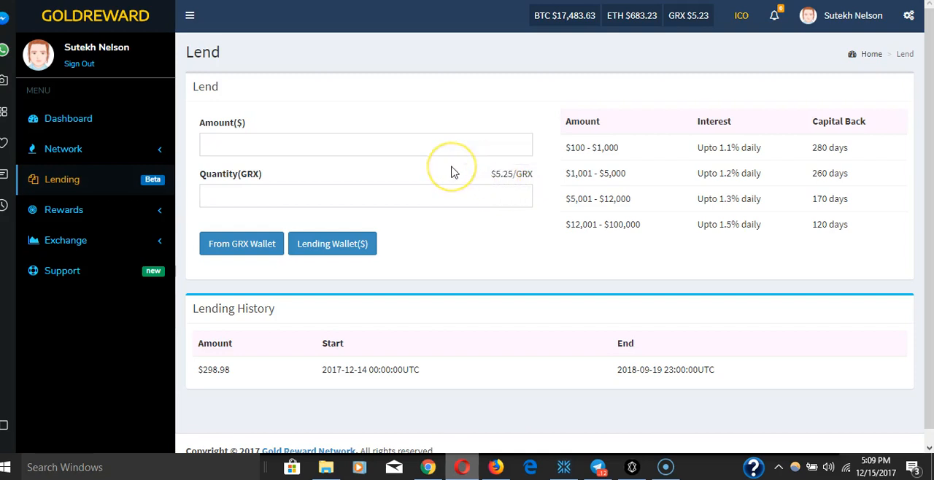
mouse_move(471, 175)
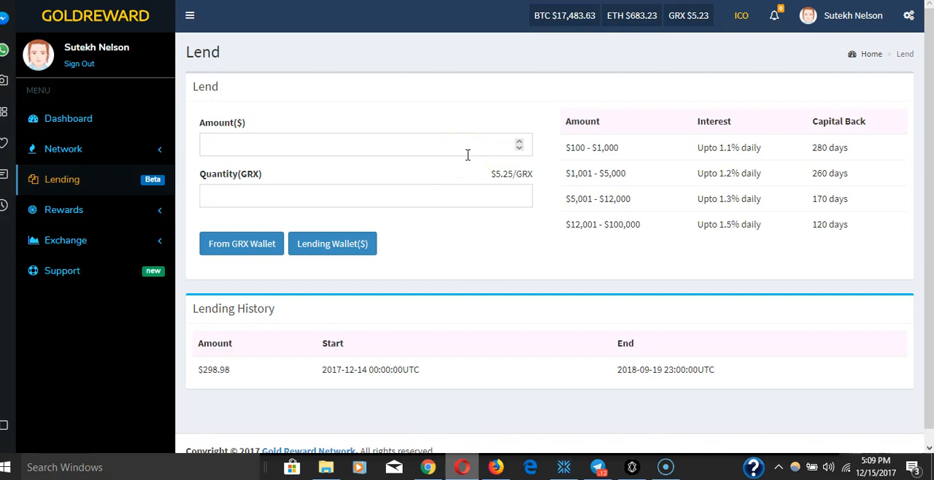
mouse_move(471, 172)
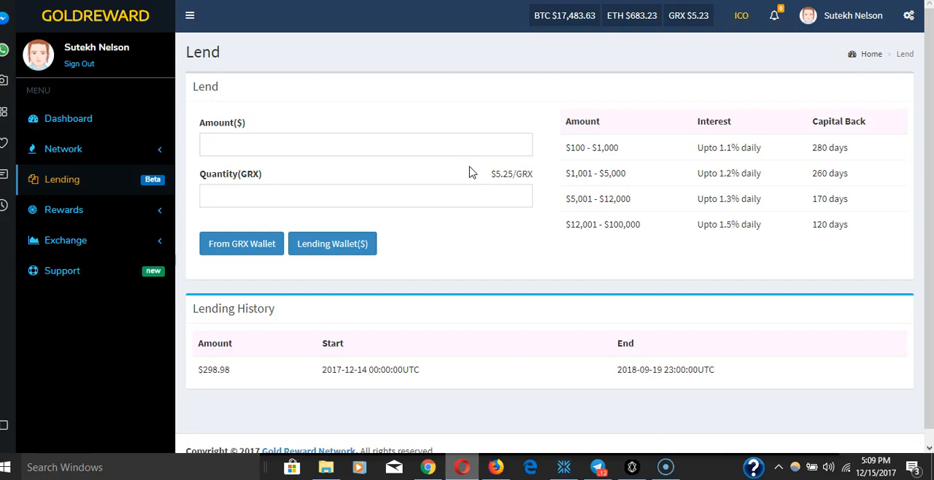
mouse_move(568, 175)
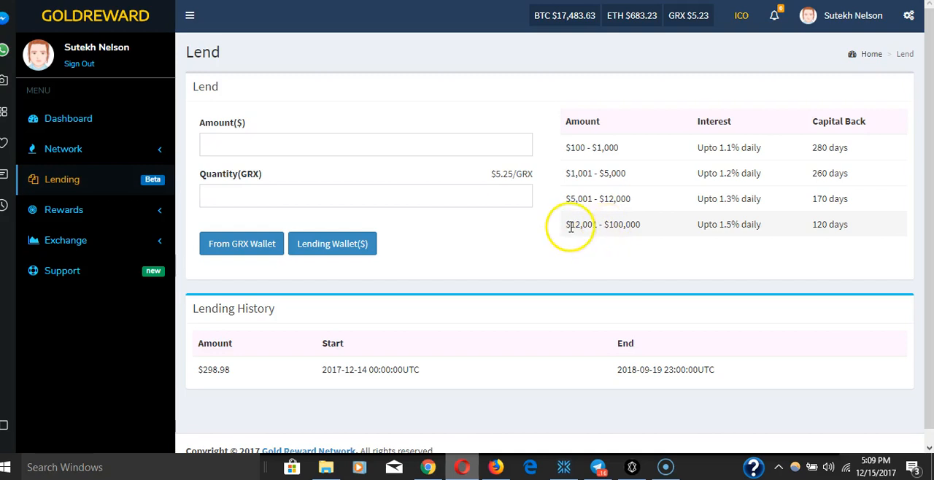
mouse_move(807, 228)
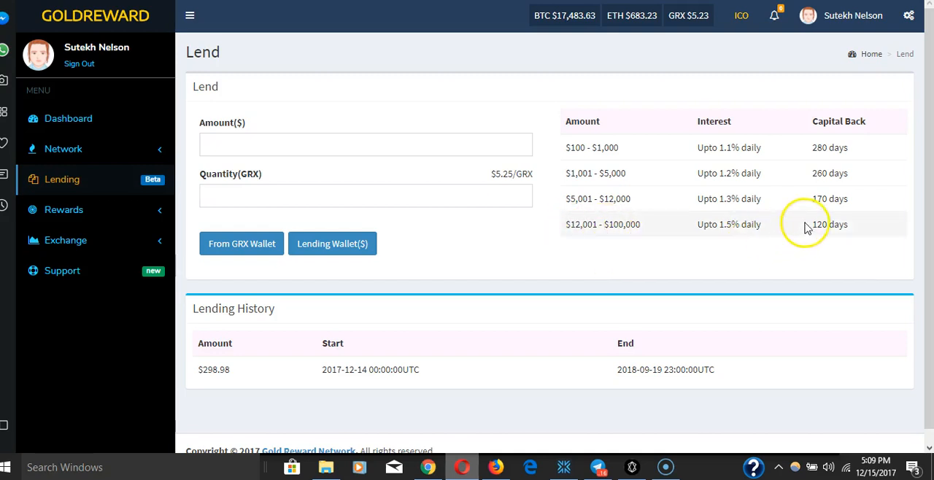
Step: Highlight the 120 days capital back period in the Lend tier table
double_click(829, 224)
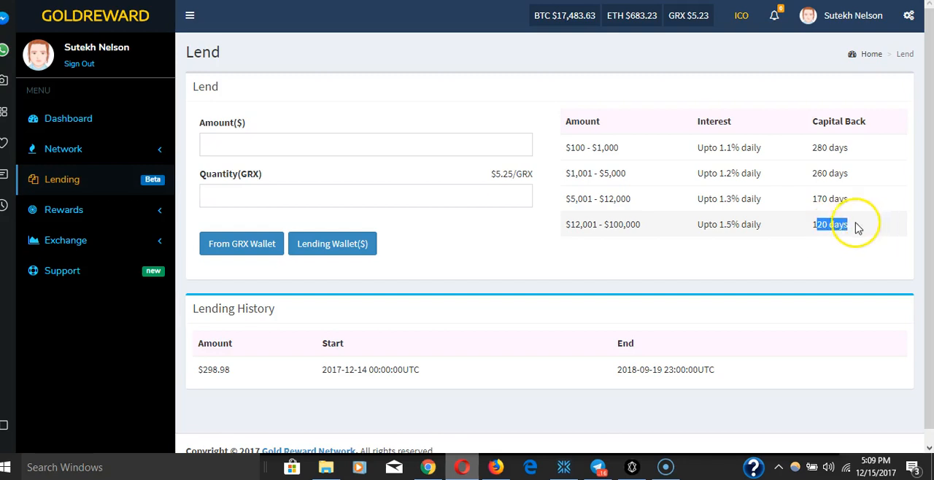
right_click(830, 224)
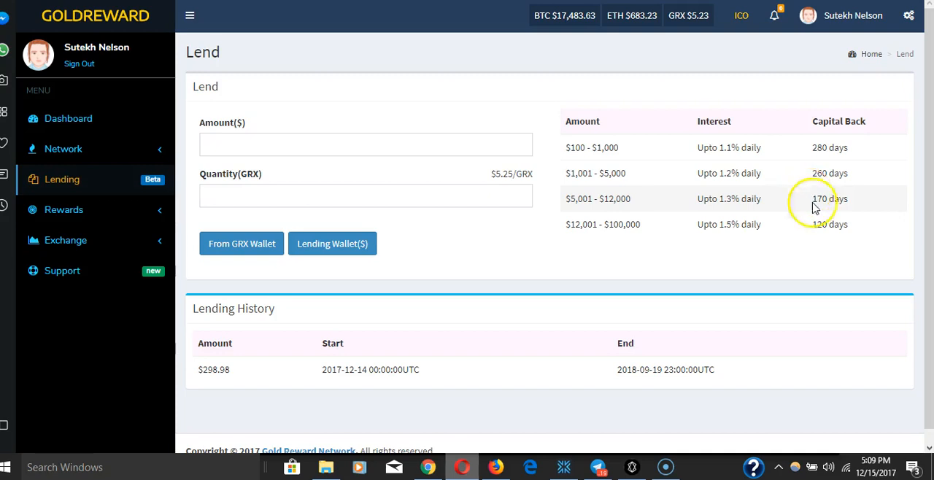
mouse_move(577, 190)
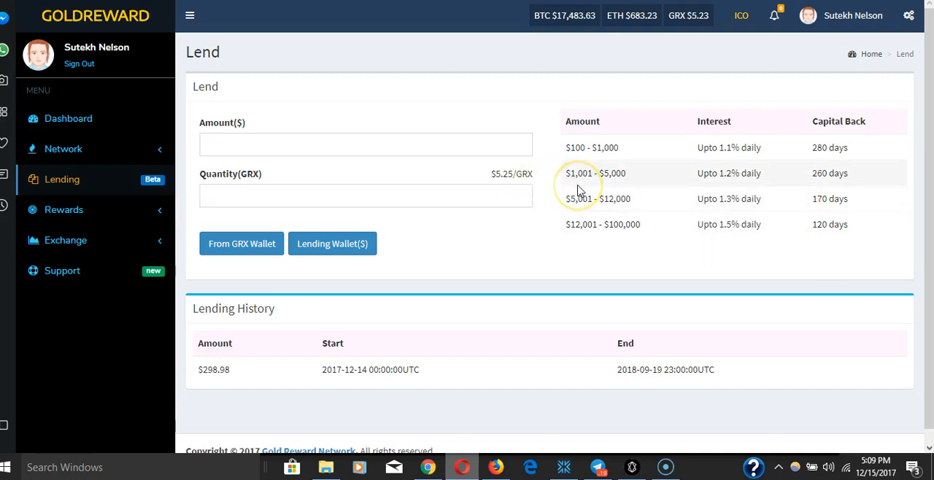
mouse_move(597, 210)
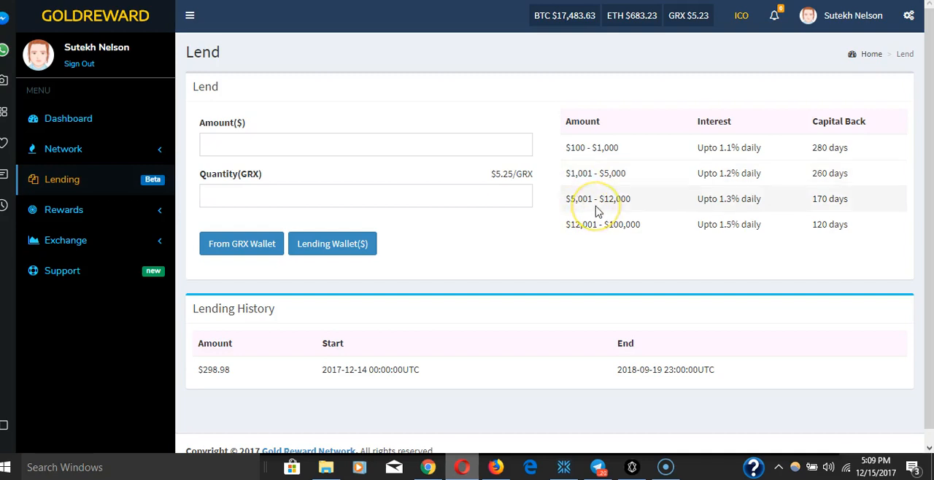
mouse_move(620, 217)
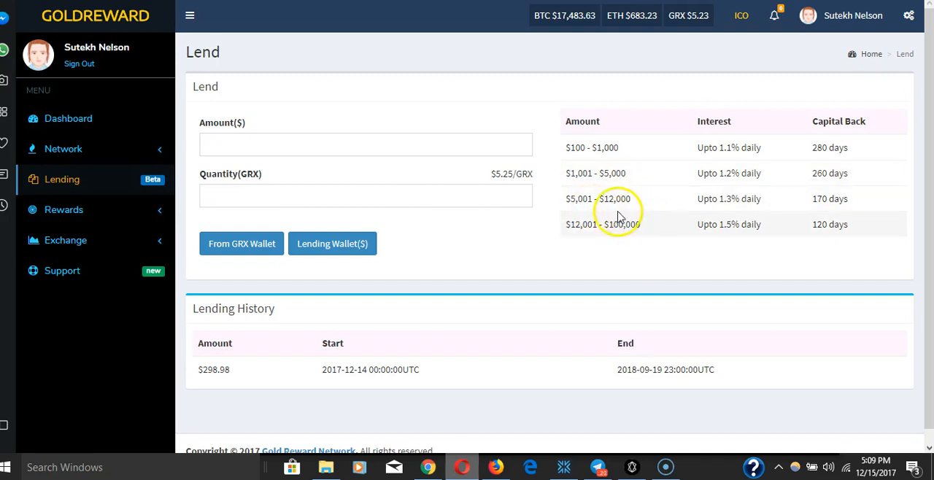
mouse_move(806, 224)
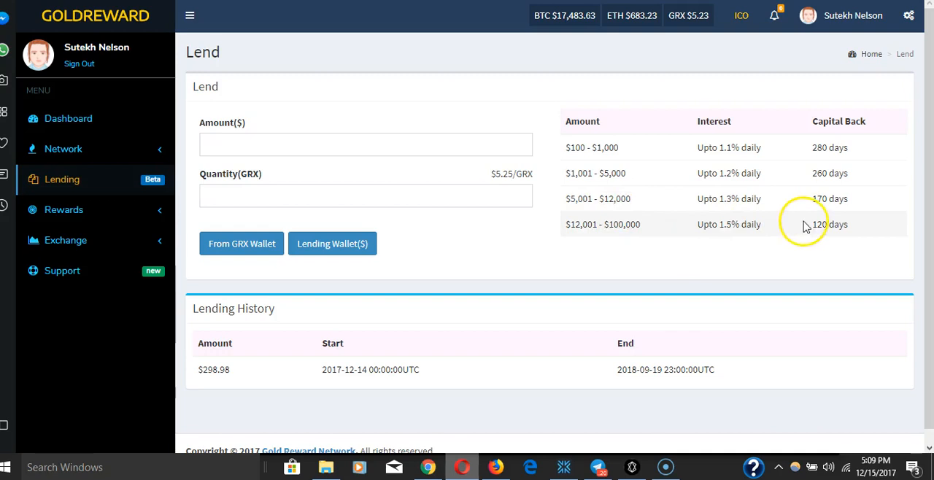
mouse_move(609, 228)
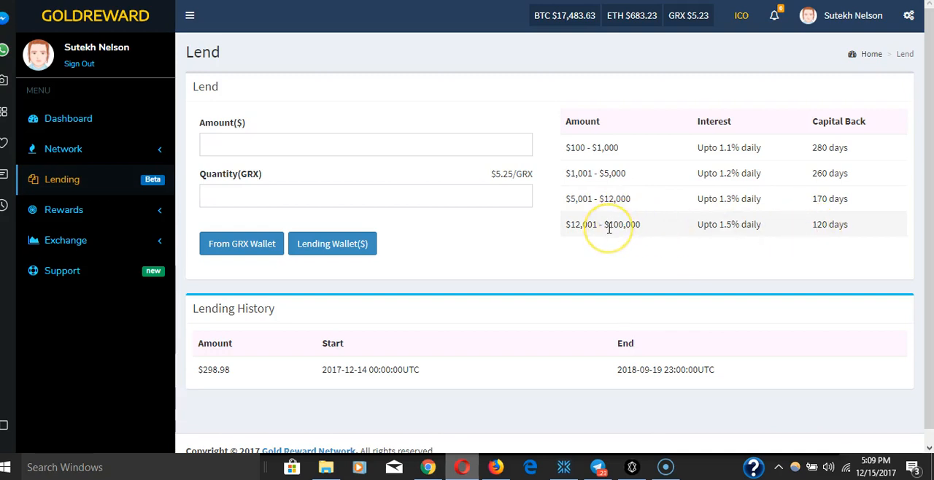
mouse_move(609, 228)
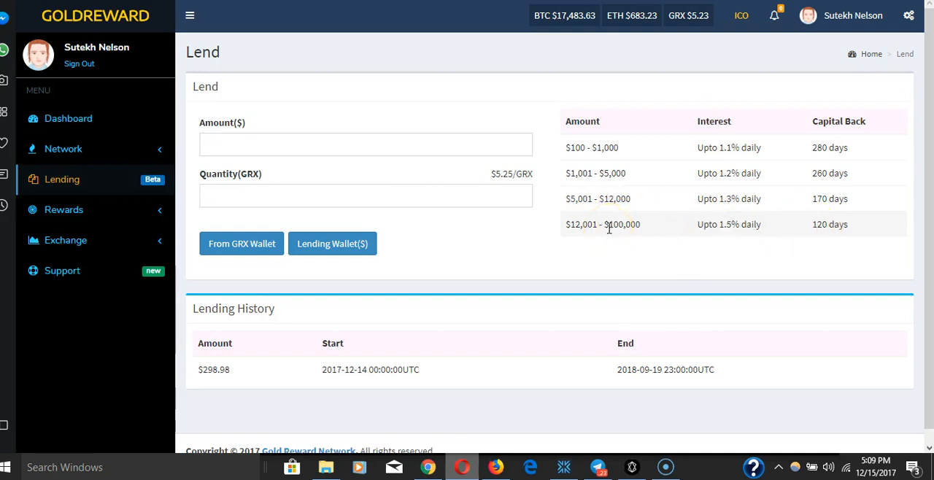
mouse_move(746, 245)
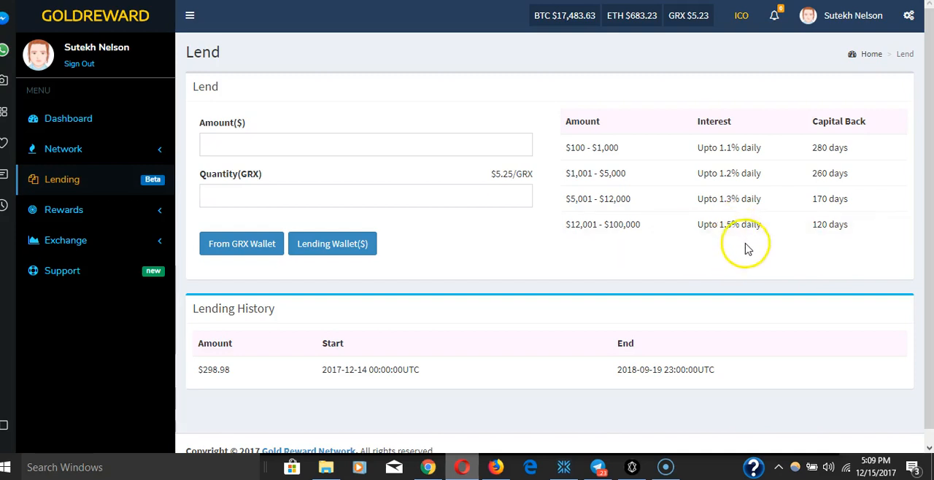
mouse_move(730, 242)
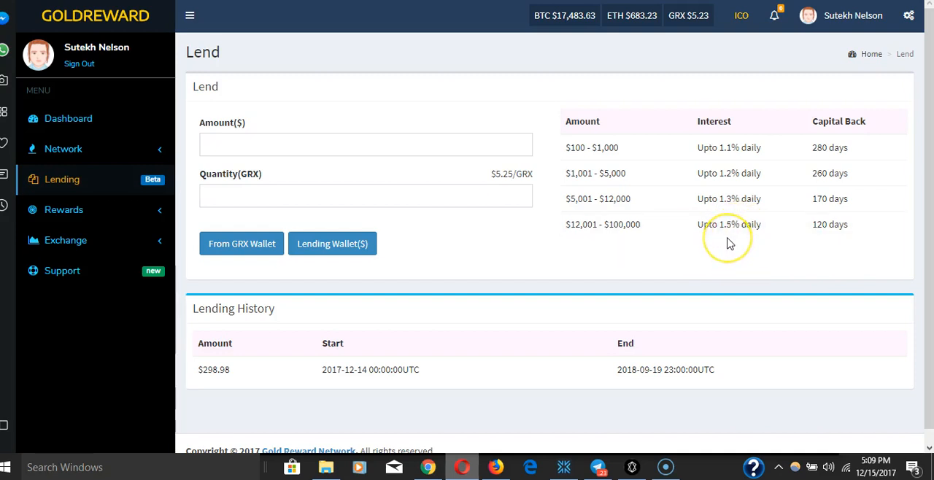
mouse_move(807, 229)
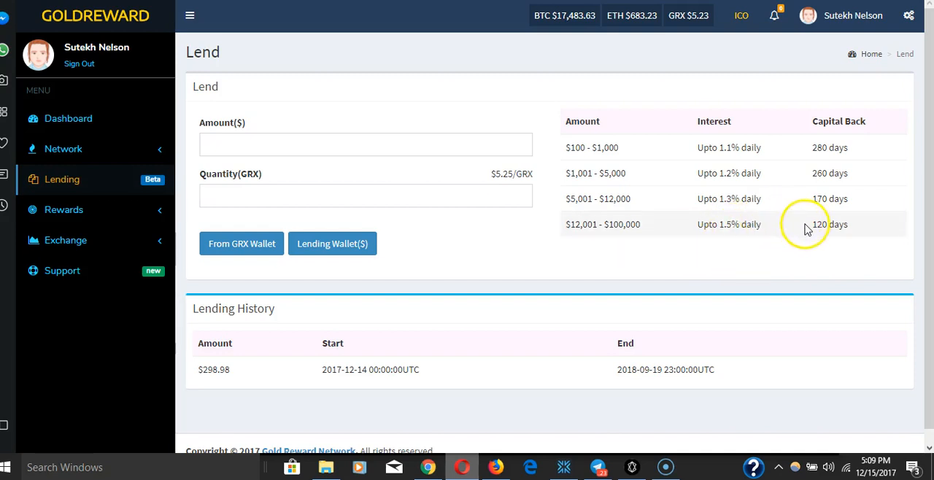
mouse_move(816, 238)
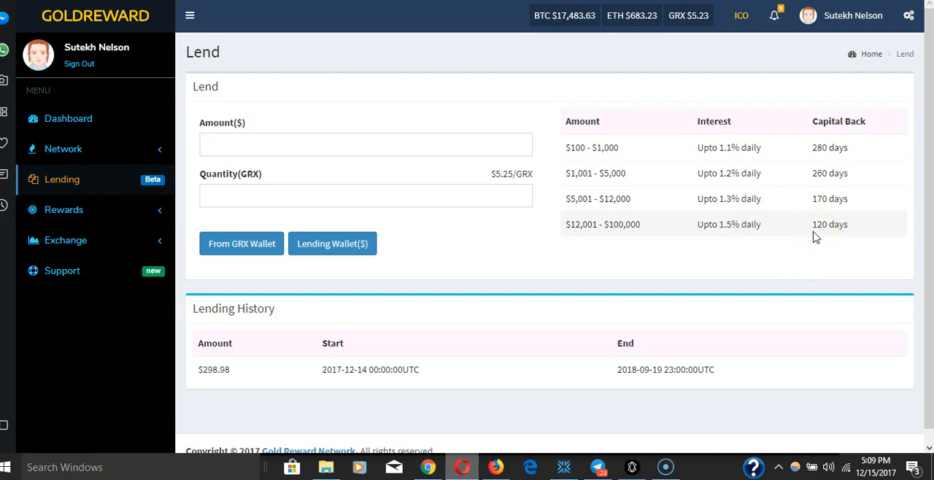
mouse_move(834, 253)
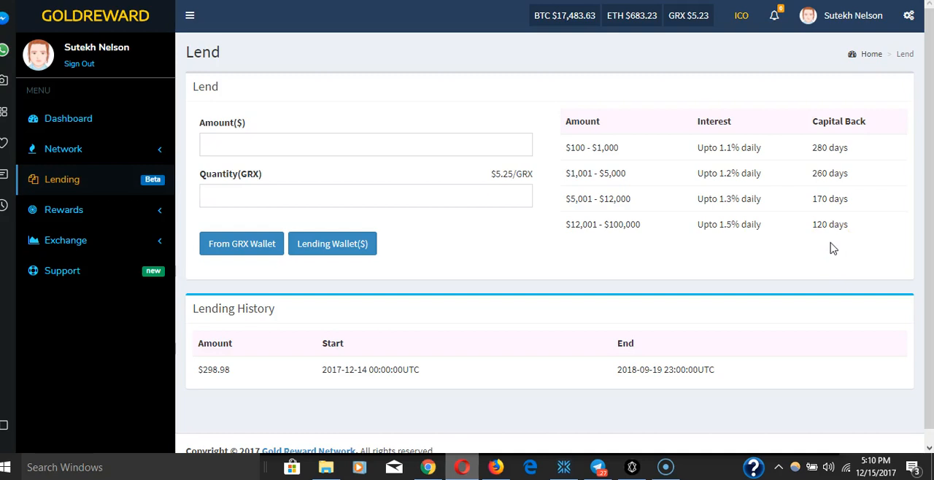
mouse_move(811, 327)
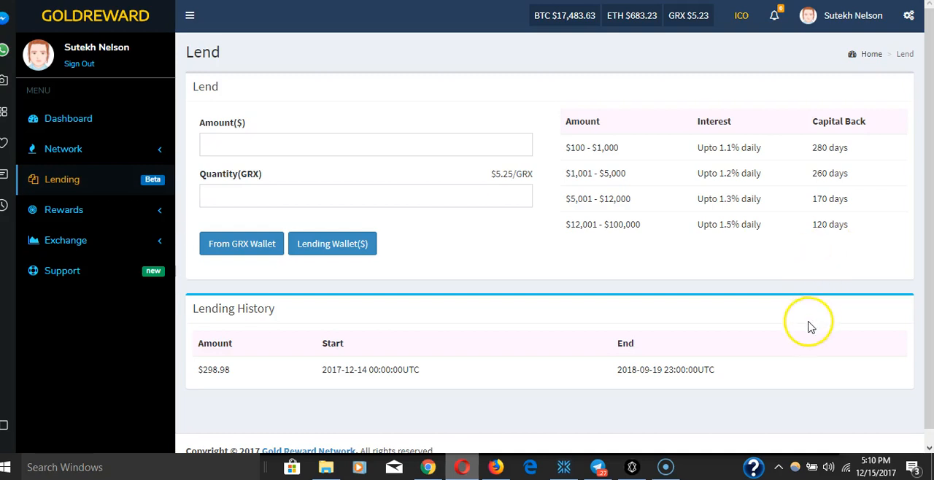
mouse_move(822, 234)
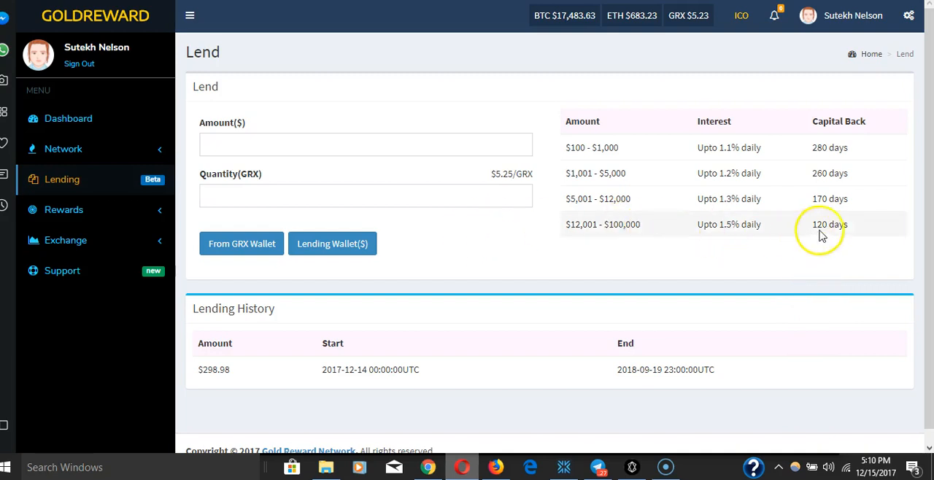
mouse_move(161, 96)
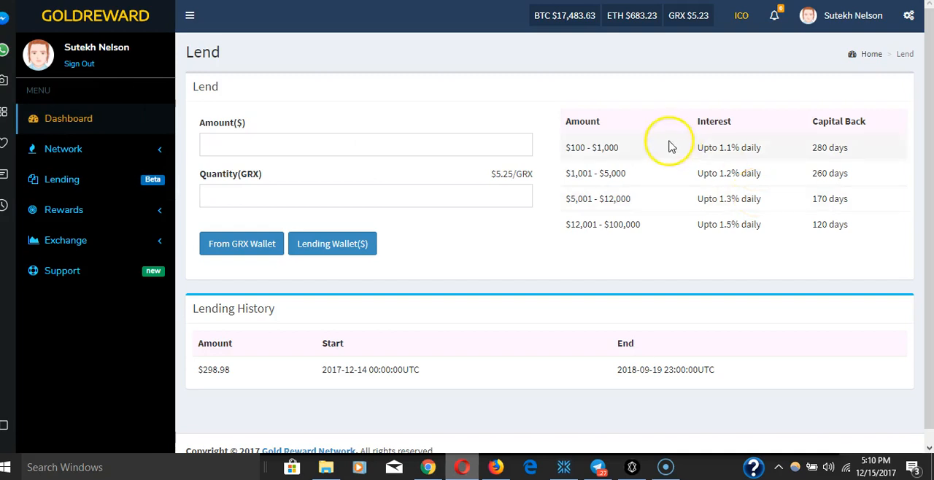
mouse_move(86, 123)
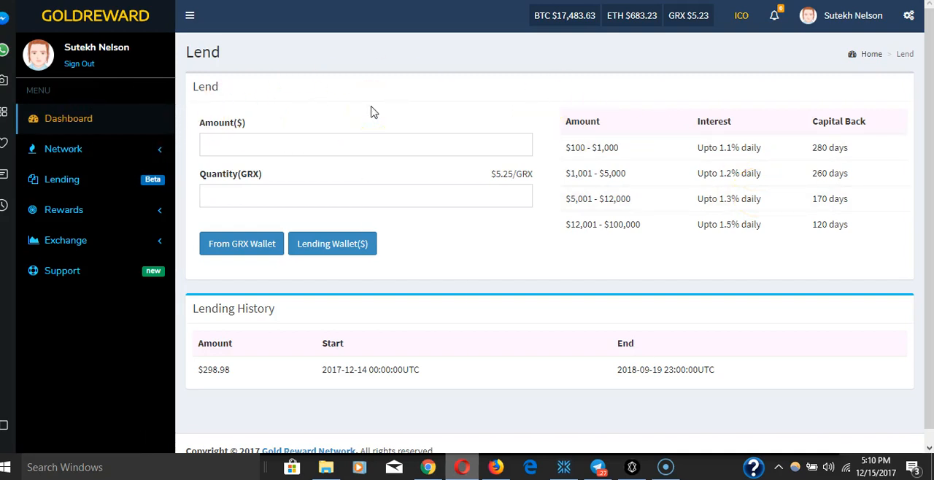
mouse_move(631, 147)
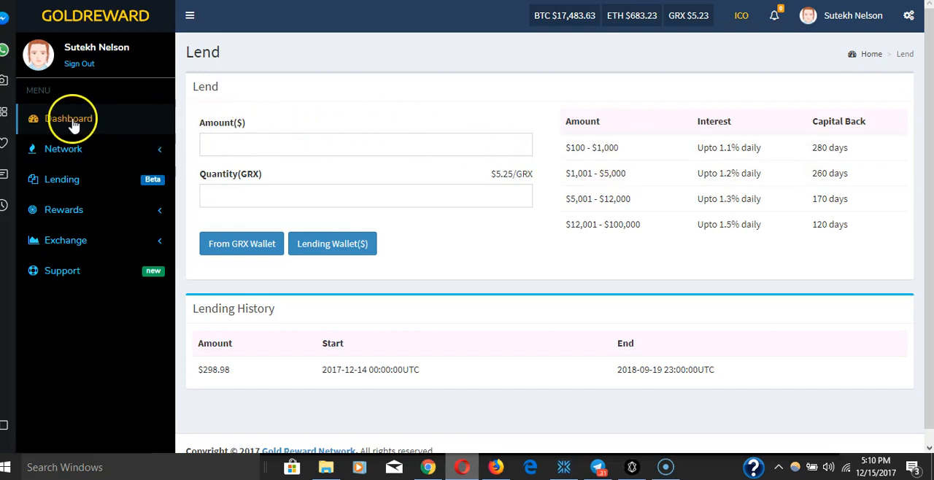
mouse_move(69, 118)
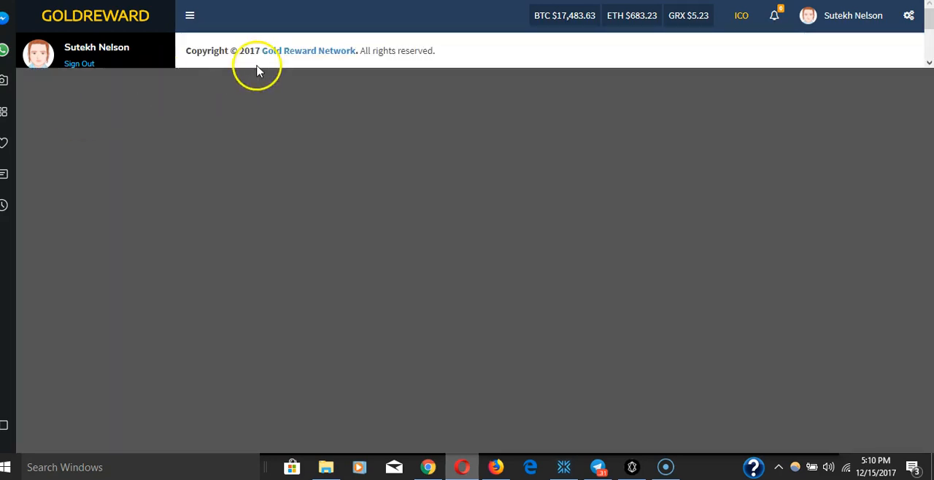
mouse_move(372, 87)
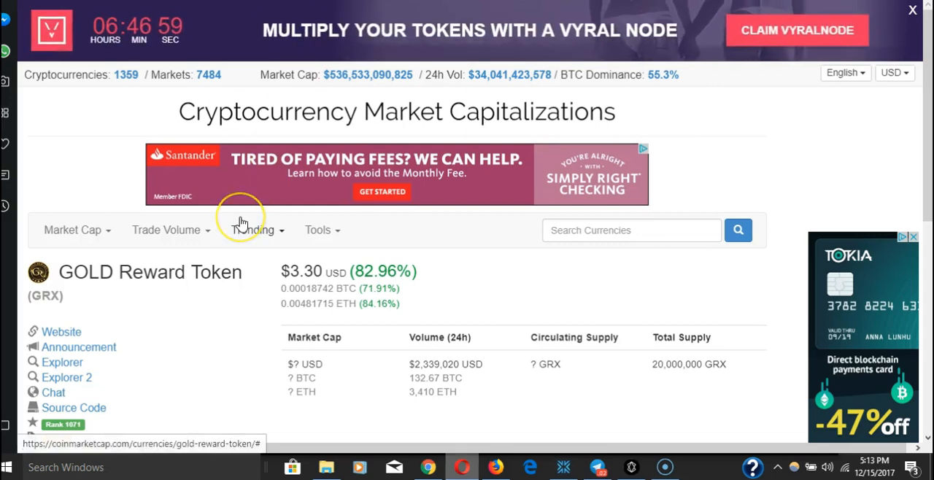
mouse_move(332, 164)
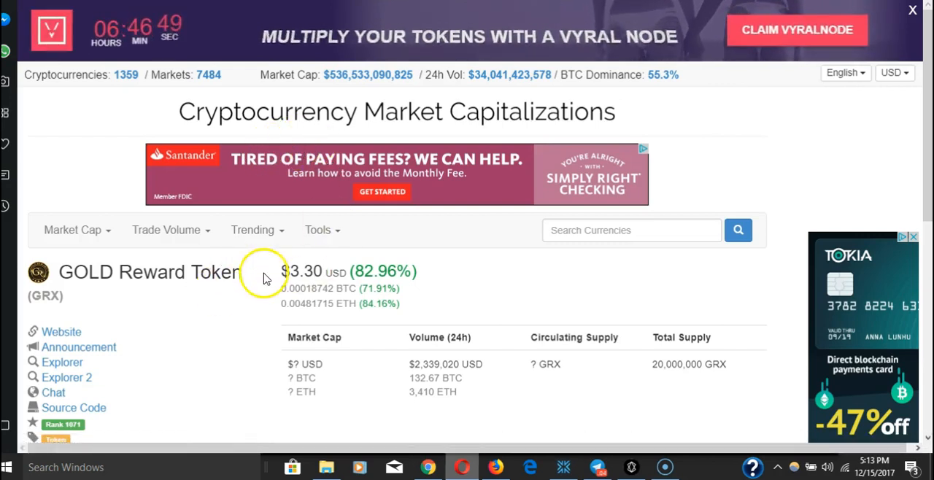
scroll("down", 3)
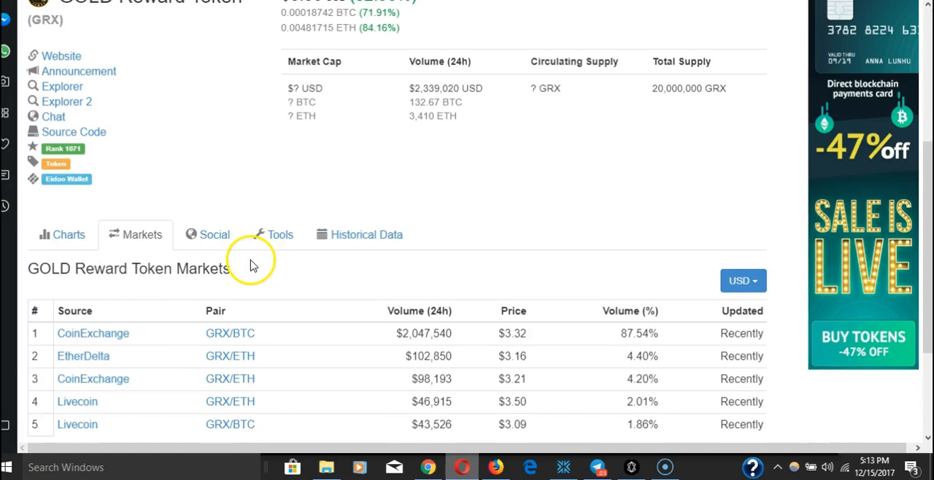
scroll("up", 3)
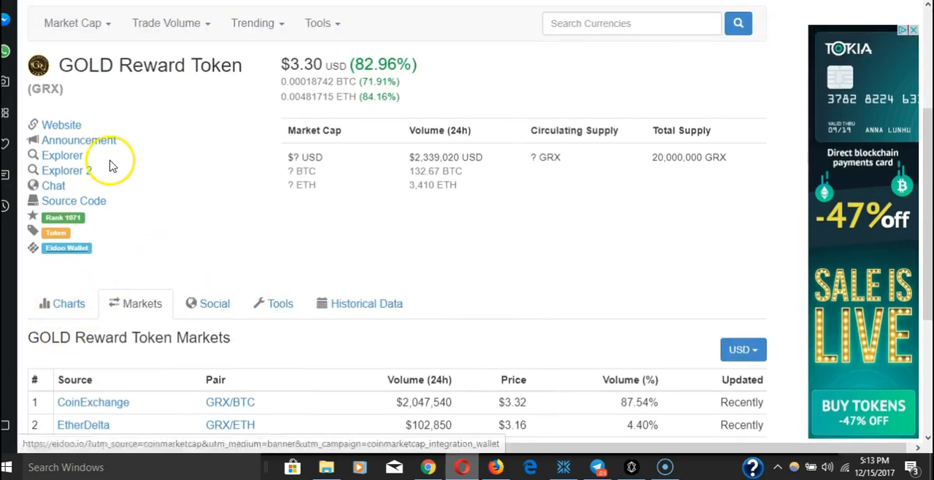
mouse_move(251, 122)
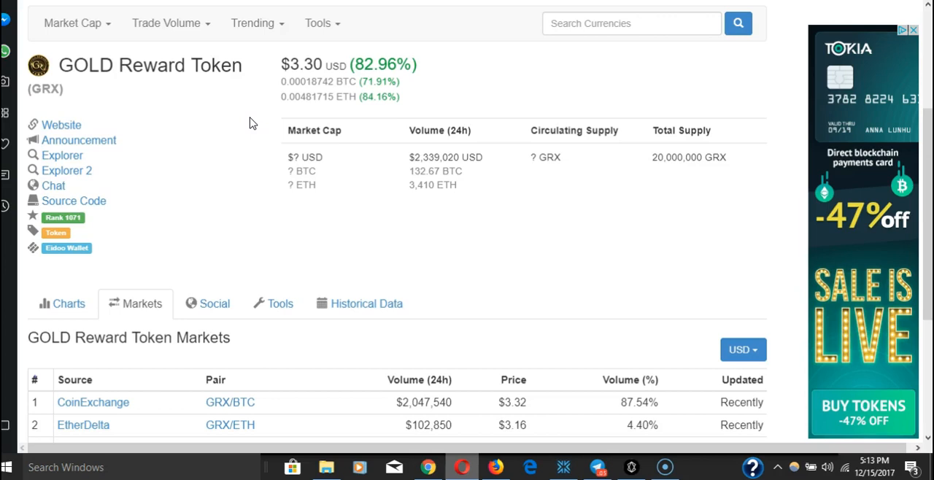
scroll("up", 3)
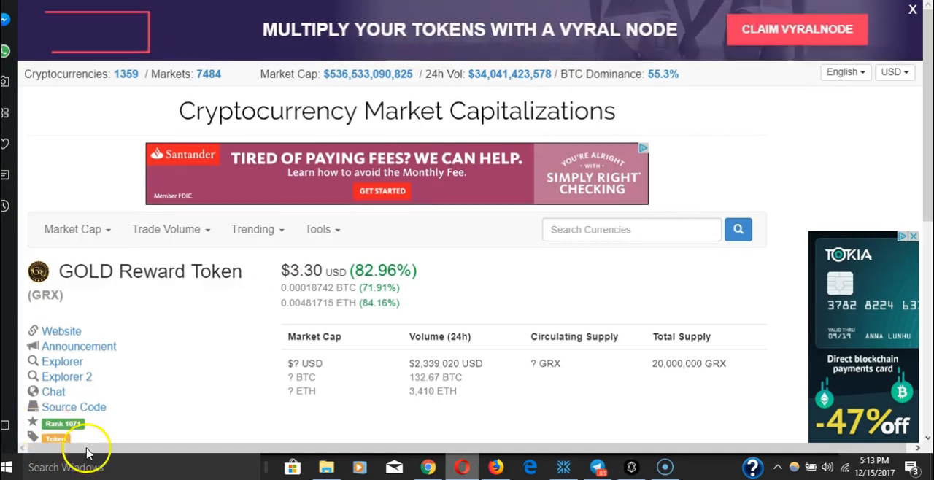
scroll("down", 3)
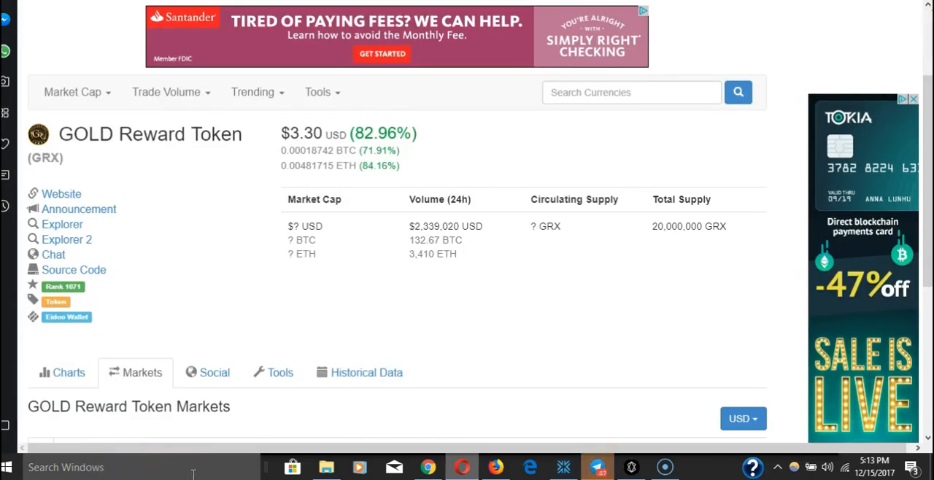
mouse_move(276, 372)
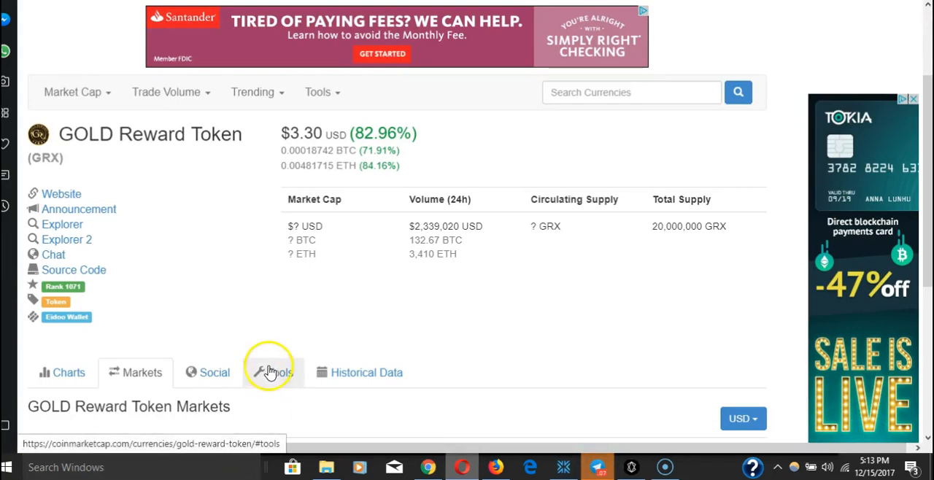
mouse_move(274, 284)
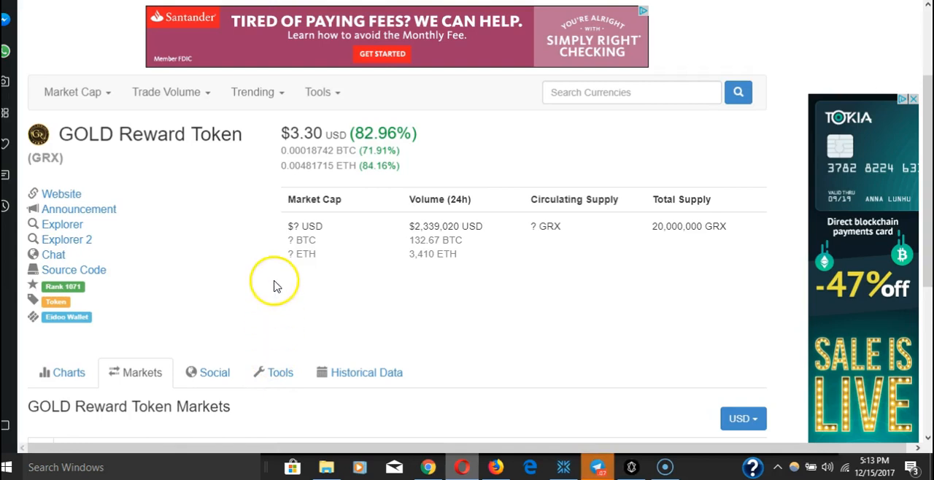
mouse_move(235, 226)
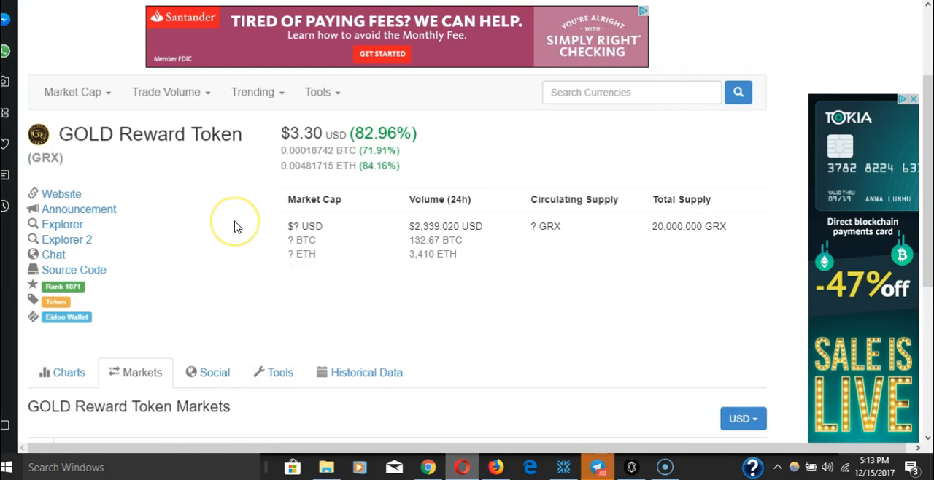
mouse_move(227, 194)
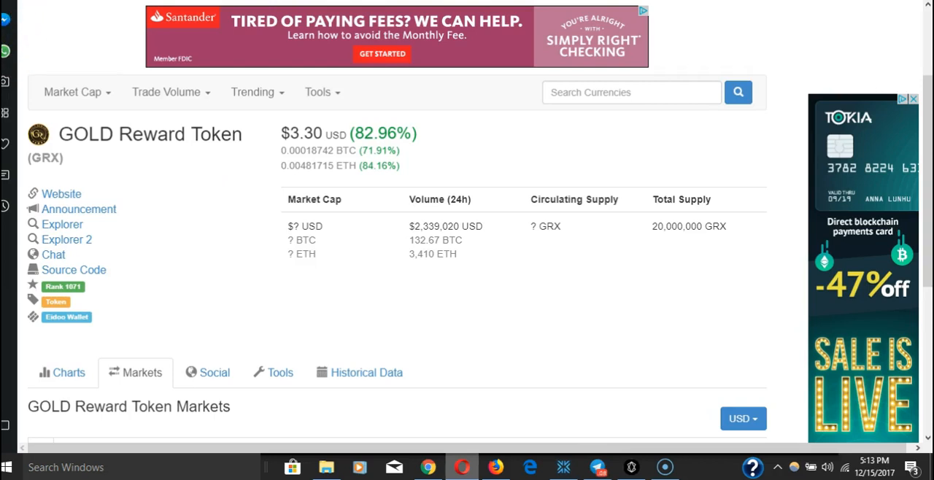
mouse_move(630, 467)
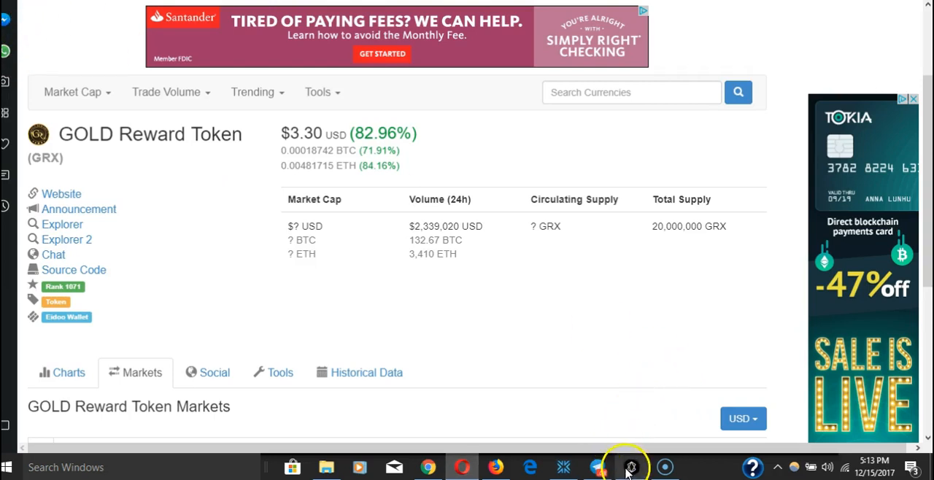
Step: Open the Stealth client wallet from the taskbar and let it begin syncing
left_click(631, 467)
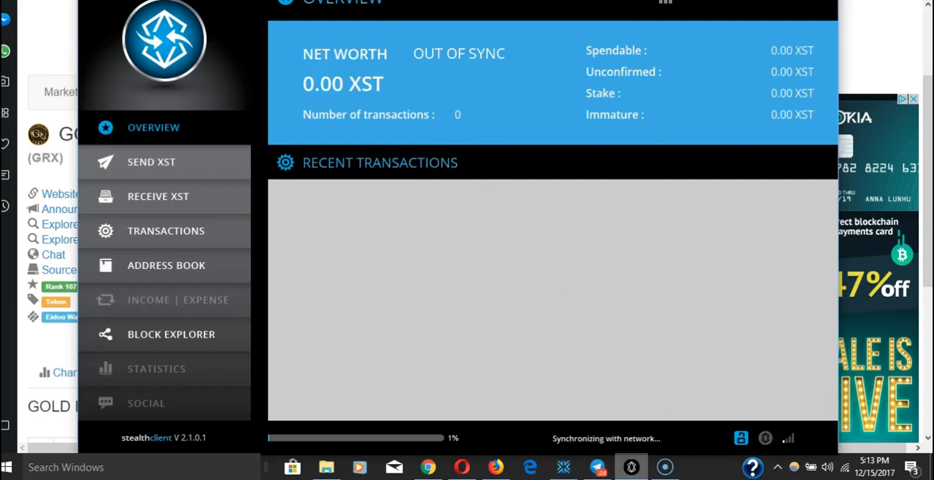
mouse_move(435, 430)
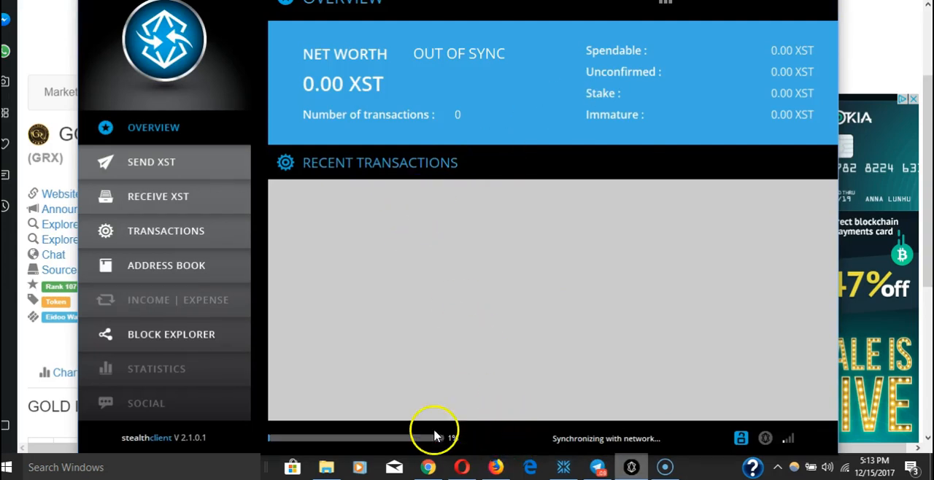
mouse_move(256, 138)
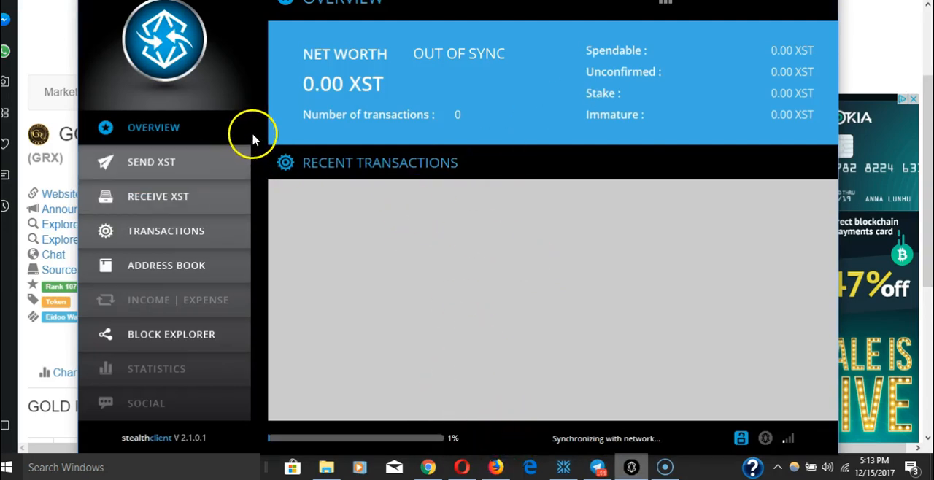